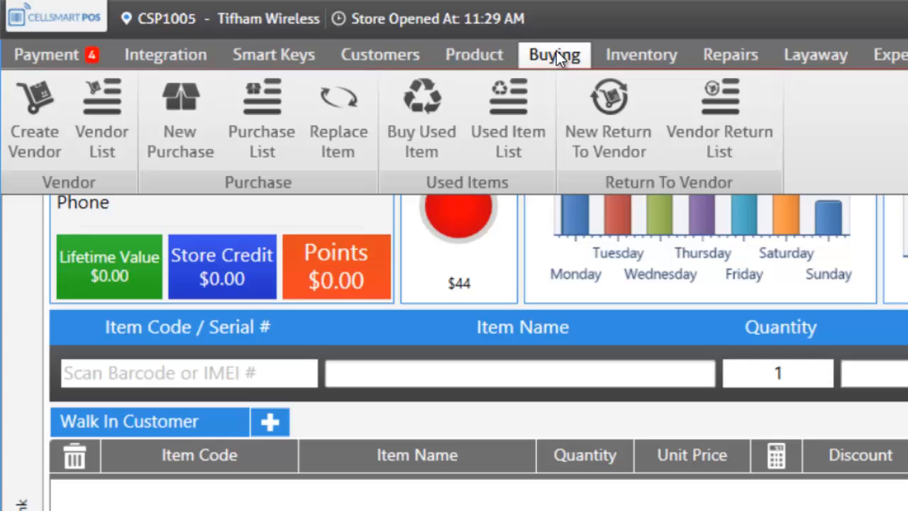
pyautogui.moveTo(337, 116)
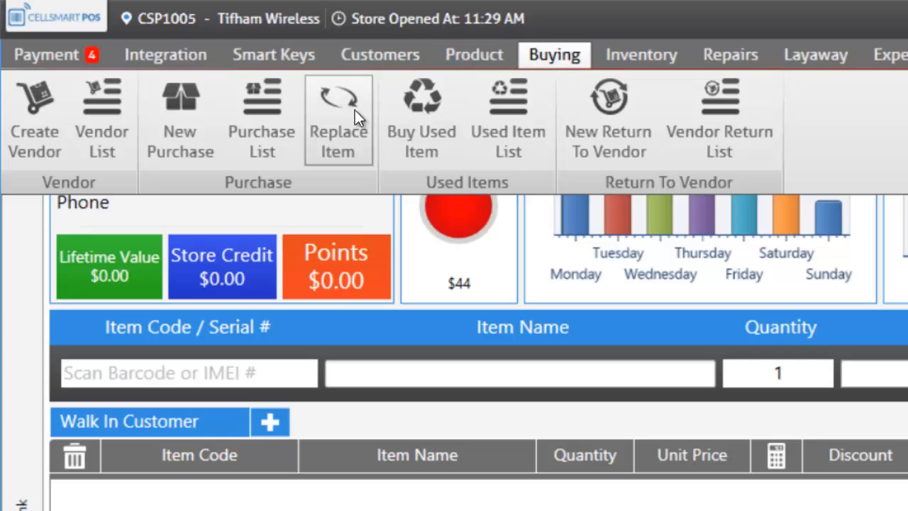
pyautogui.moveTo(34, 119)
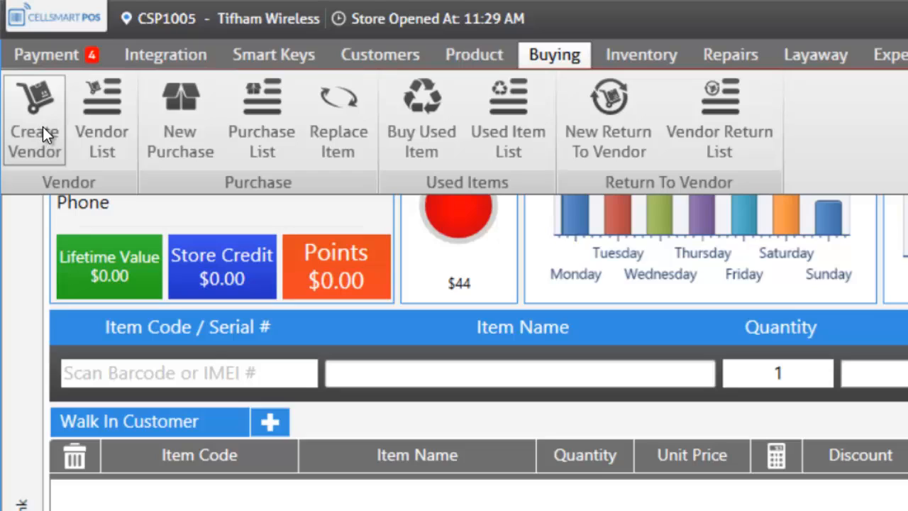
pyautogui.moveTo(102, 131)
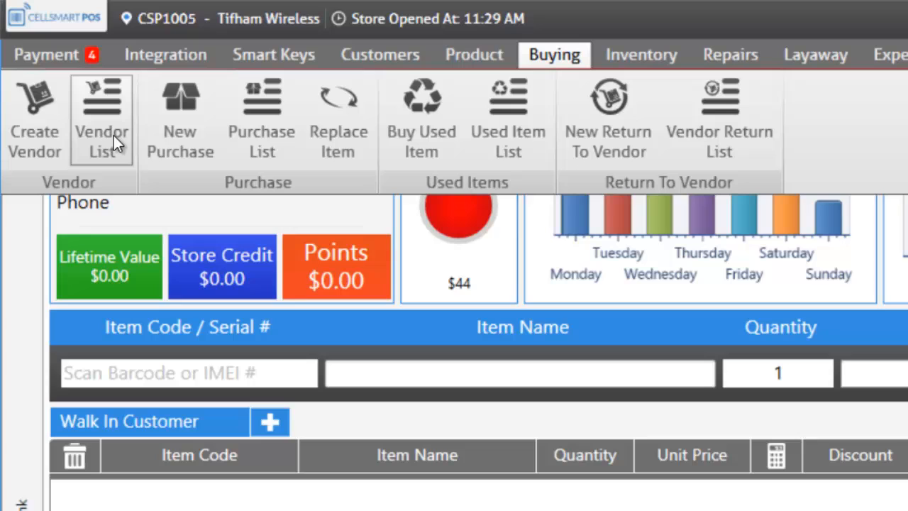
pyautogui.moveTo(179, 135)
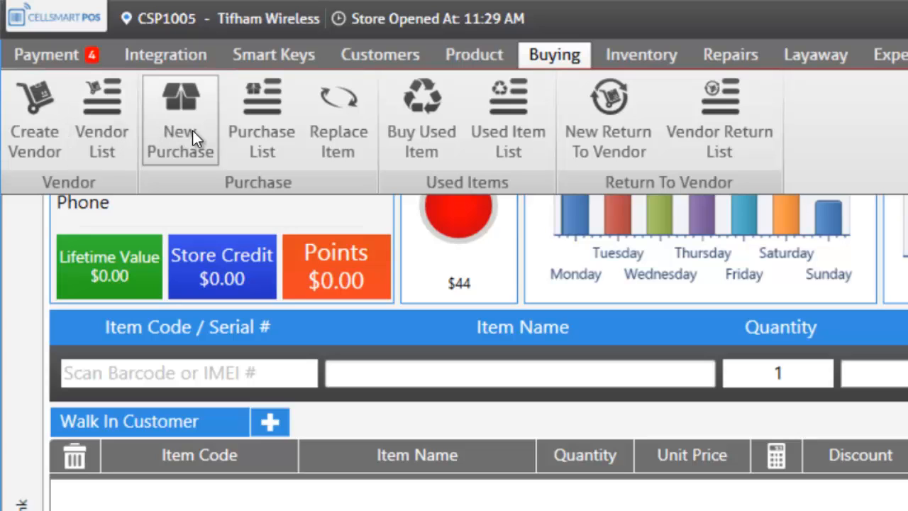
# - Start a new purchase from Hyper Link and enter Iphone in the item code field
pyautogui.click(179, 119)
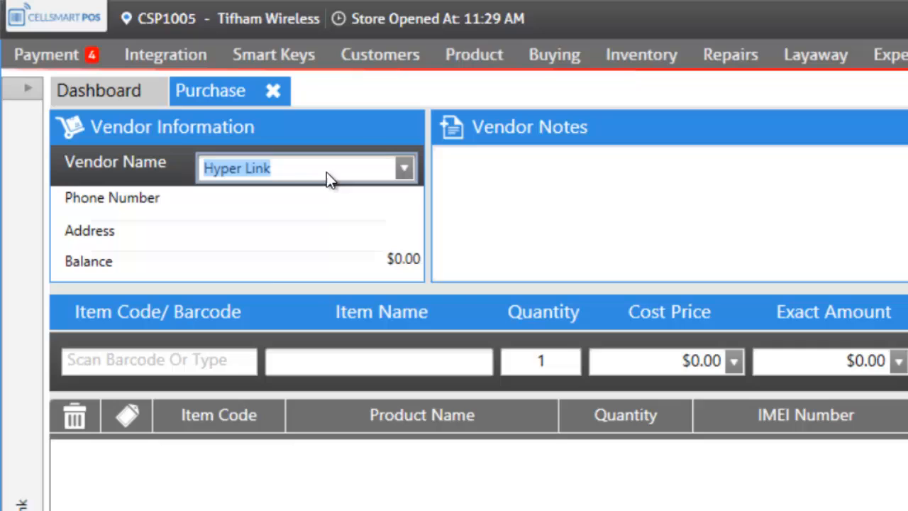
pyautogui.click(159, 361)
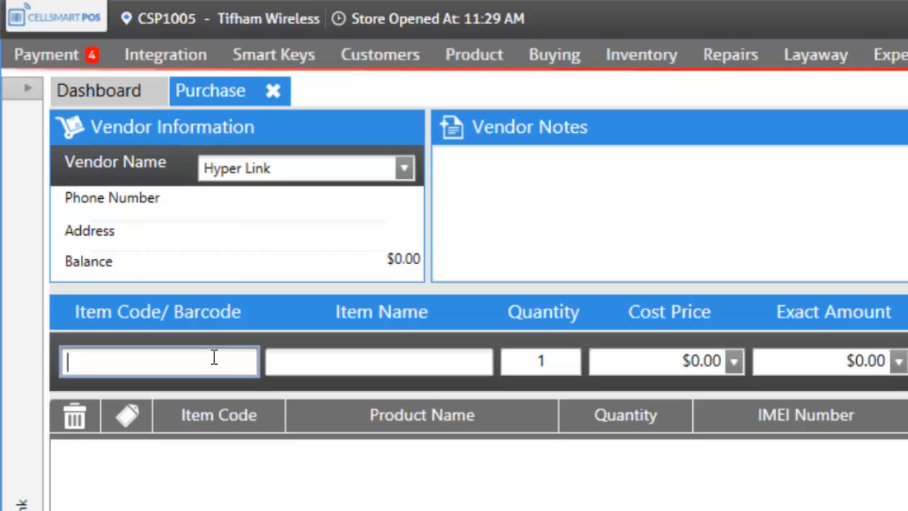
pyautogui.write('Iphone')
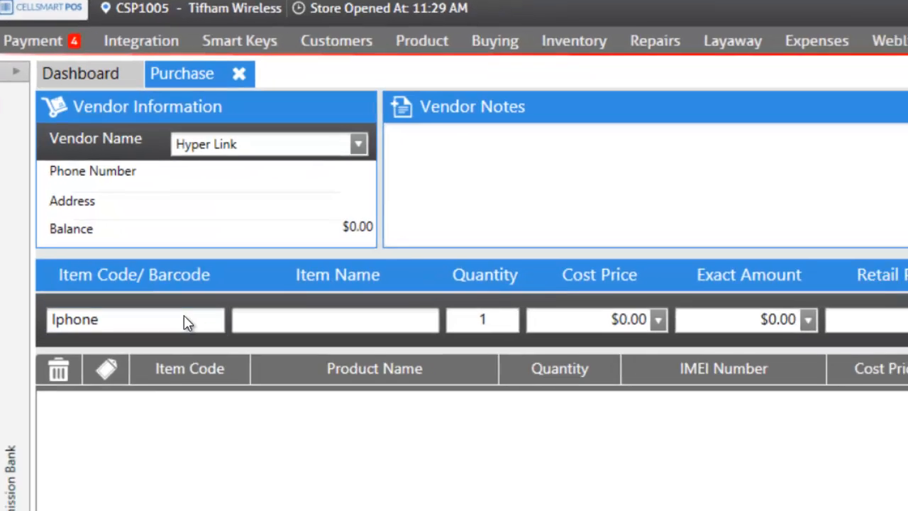
# - Select Iphone 5, 16Gb, Black (item 1689) from the product list at $640 cost
pyautogui.click(134, 319)
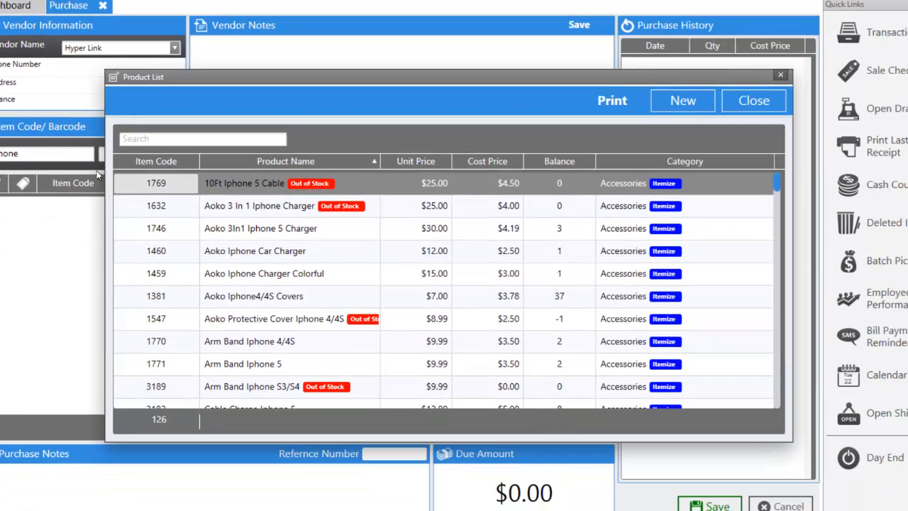
pyautogui.scroll(-3)
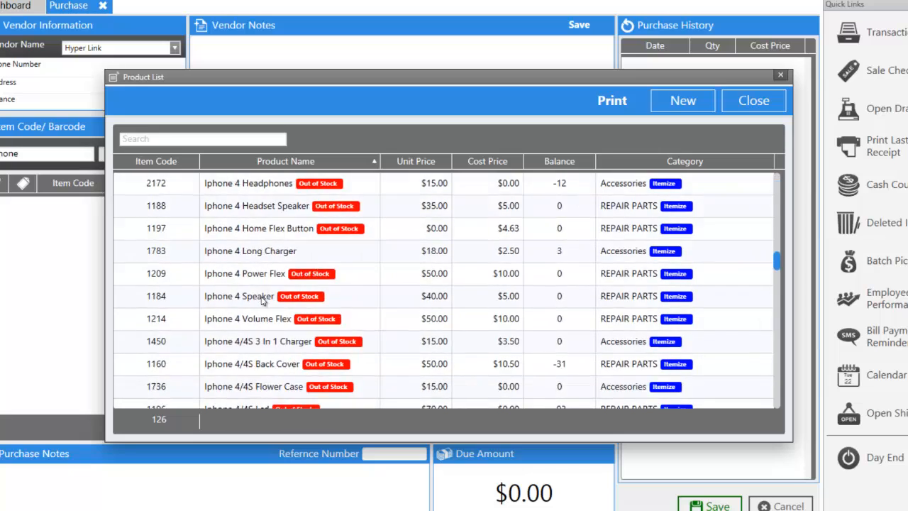
pyautogui.scroll(-3)
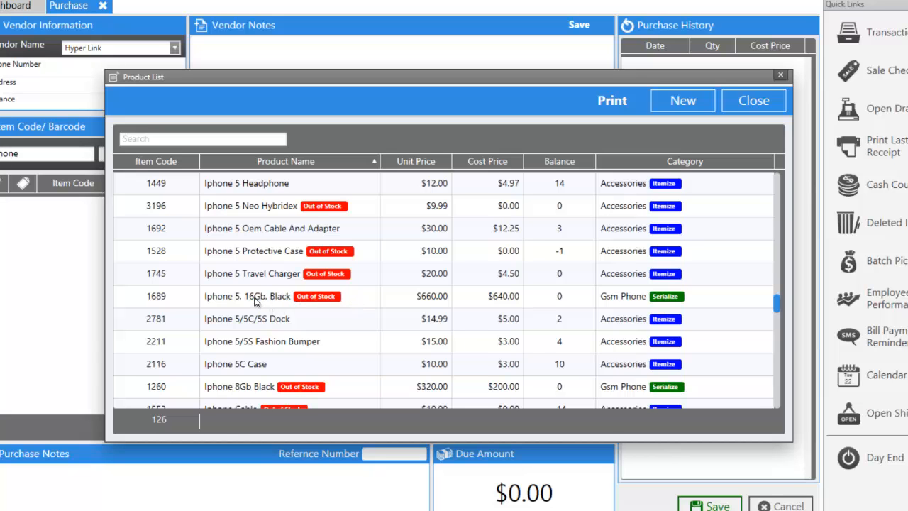
pyautogui.doubleClick(248, 297)
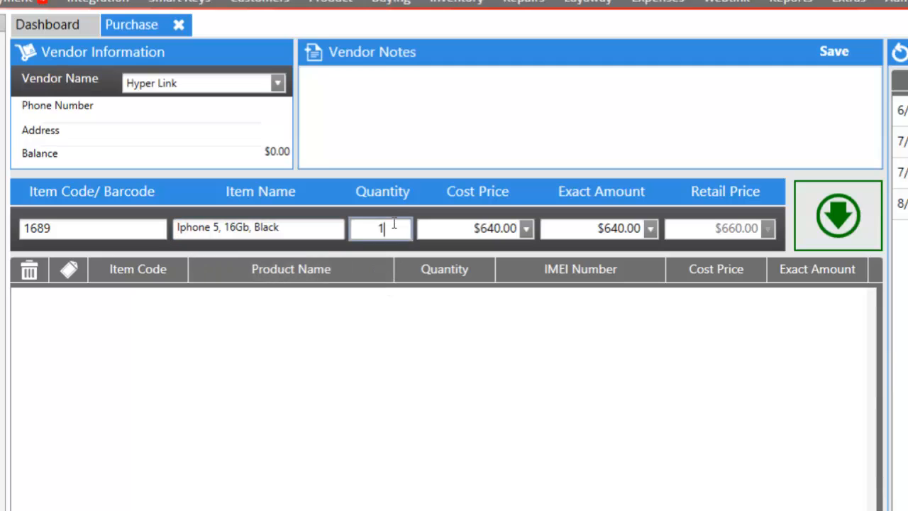
# - Set quantity 2 at $500.00 cost each and add the phones, prompting for serials
pyautogui.write('2')
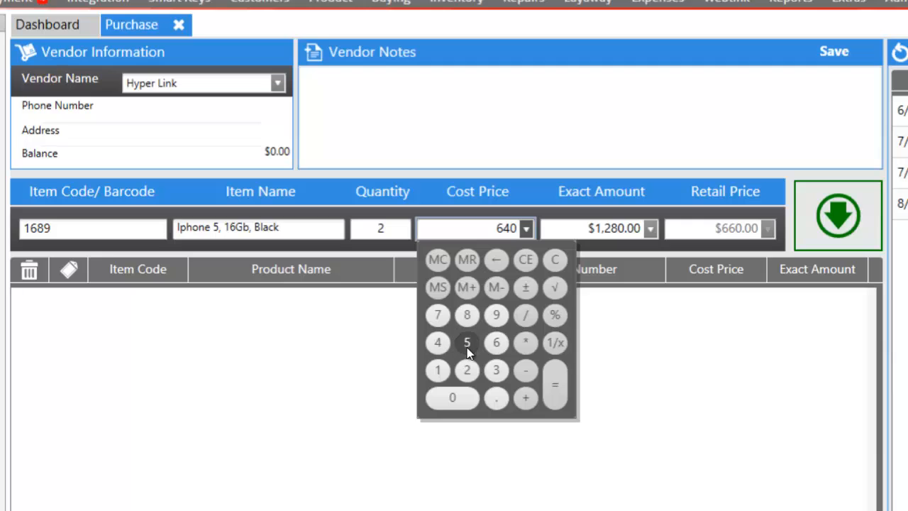
pyautogui.click(452, 397)
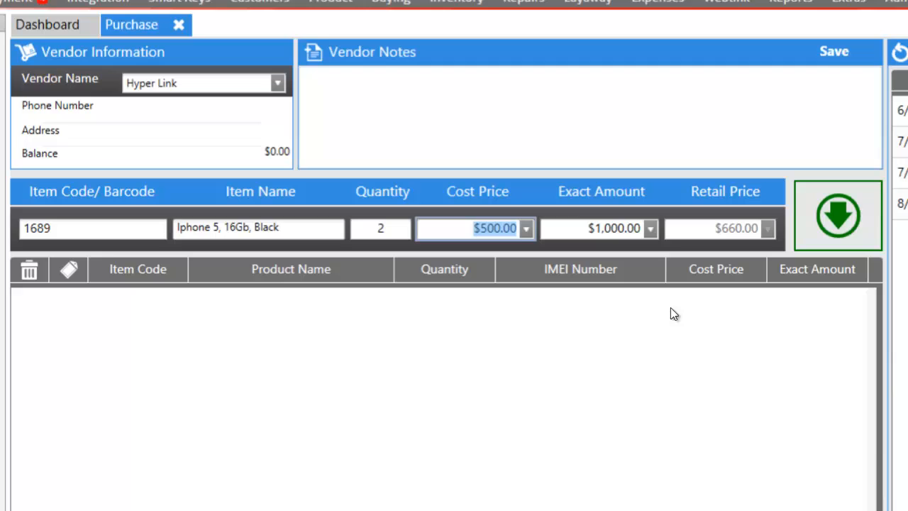
pyautogui.moveTo(698, 337)
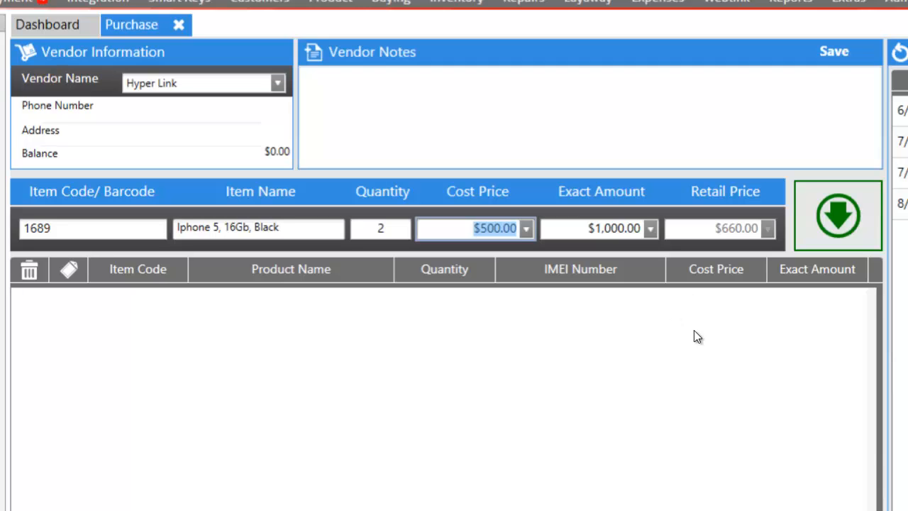
pyautogui.moveTo(778, 226)
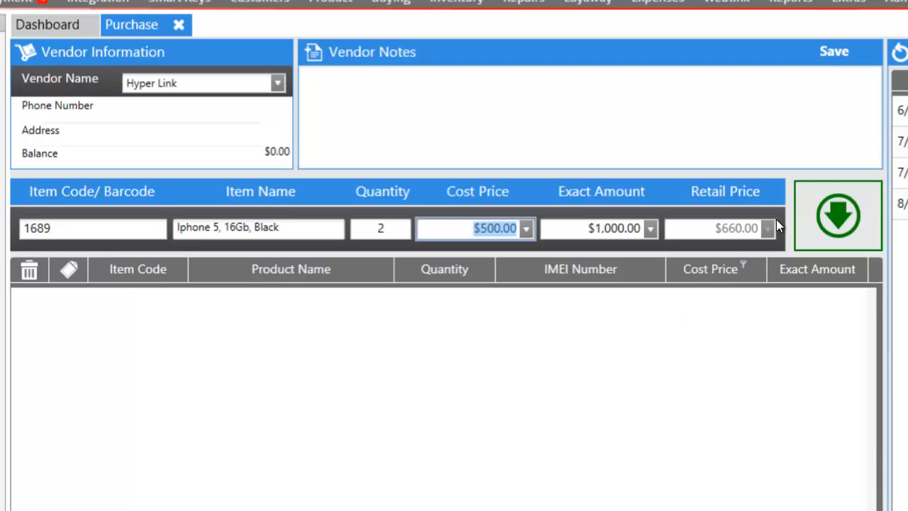
pyautogui.click(837, 215)
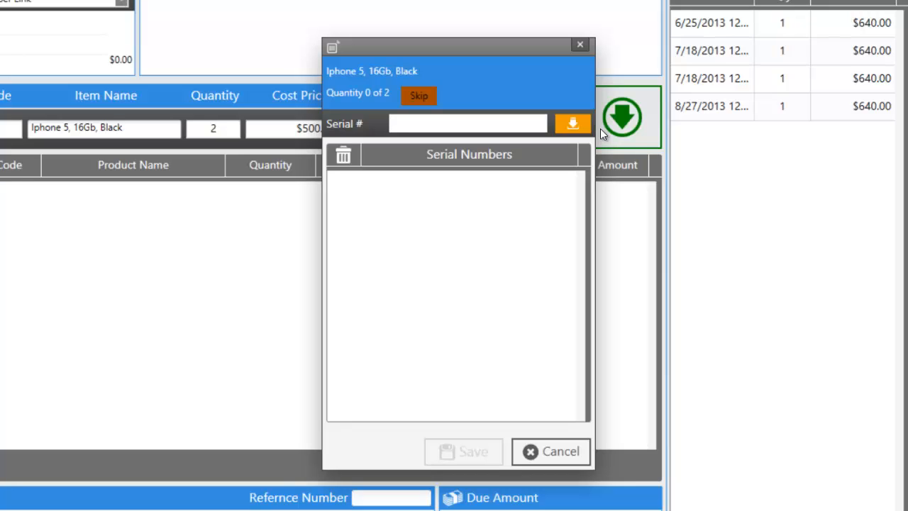
# - Record serial 98163916 and a second serial, saving both Iphone 5 lines at $500
pyautogui.write('98163916')
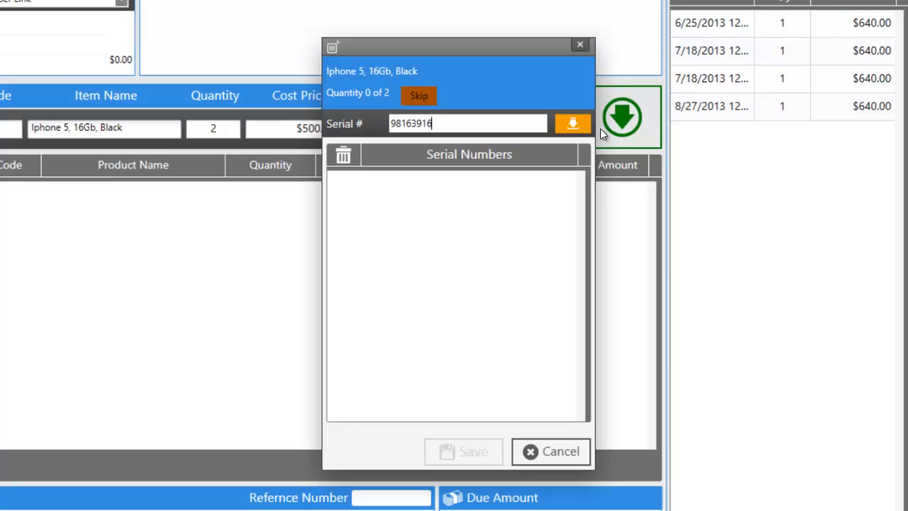
pyautogui.click(573, 122)
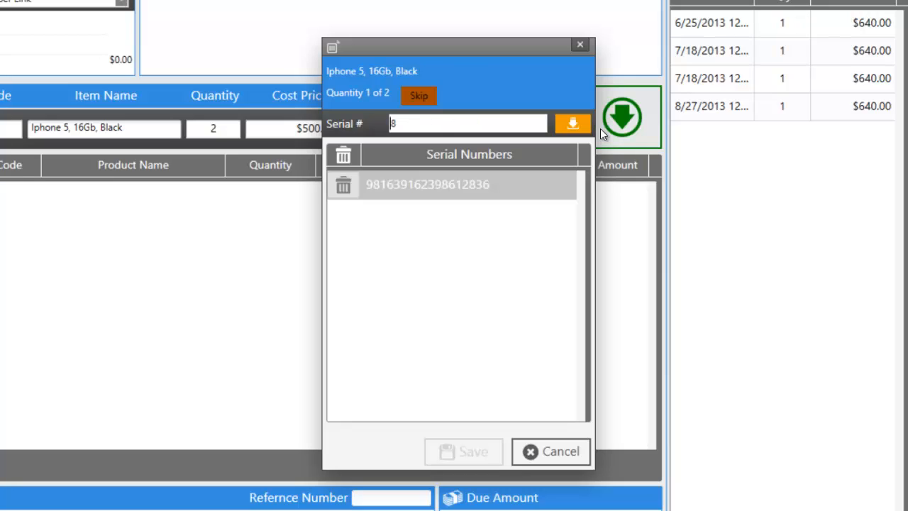
pyautogui.click(573, 124)
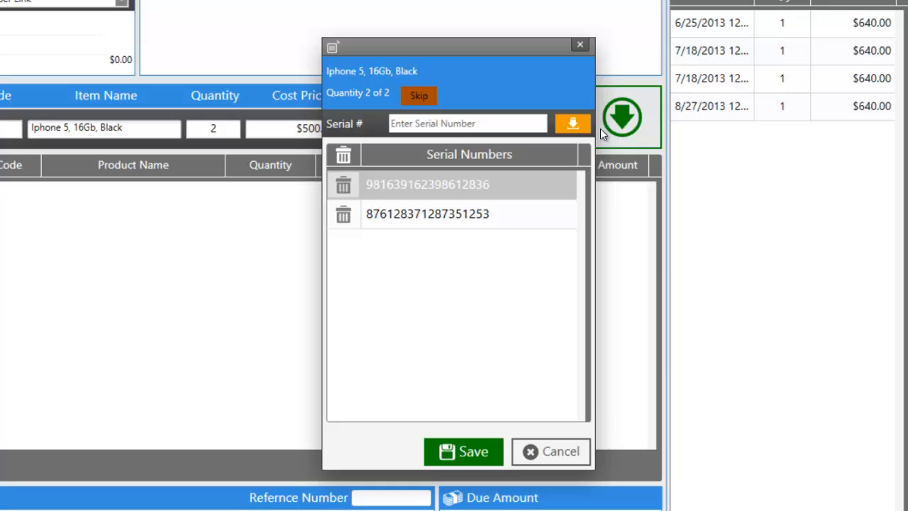
pyautogui.moveTo(474, 358)
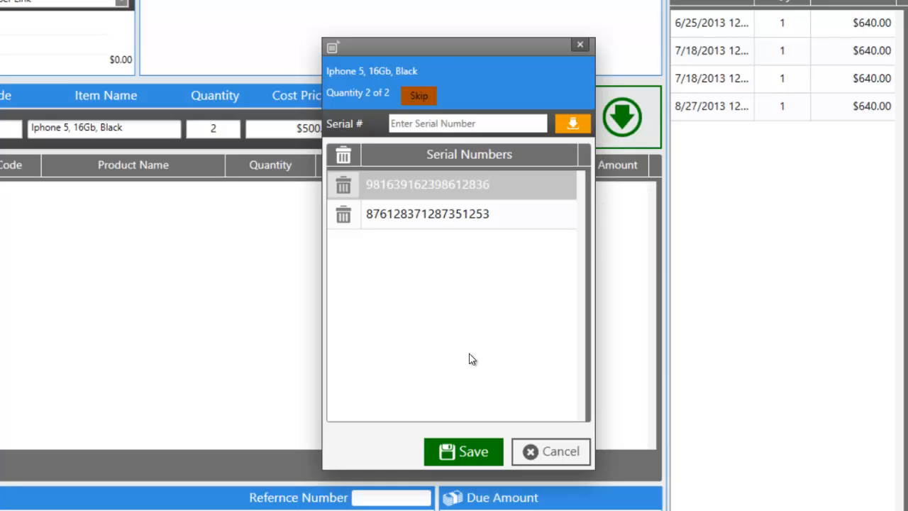
pyautogui.click(463, 451)
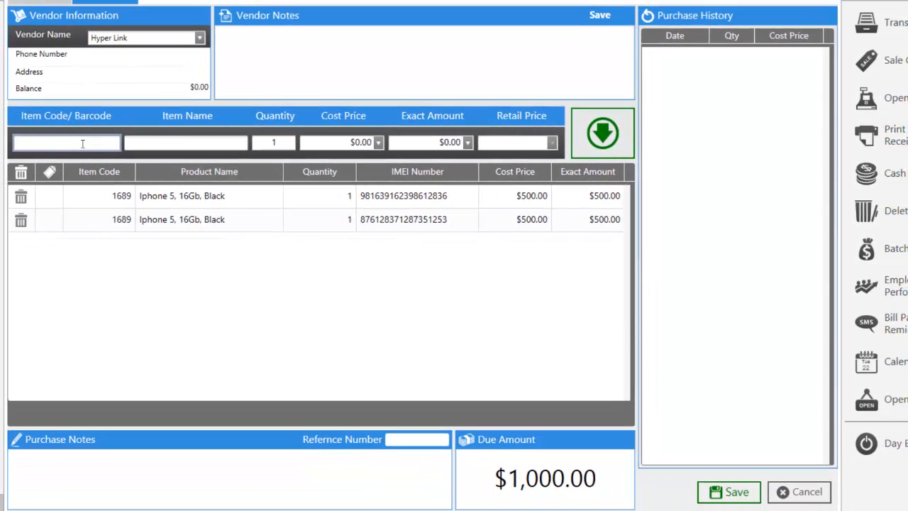
# - Add five Bluetooth Keyboard Case Ipad units at $25 each, total $1,125.00
pyautogui.write('CAse')
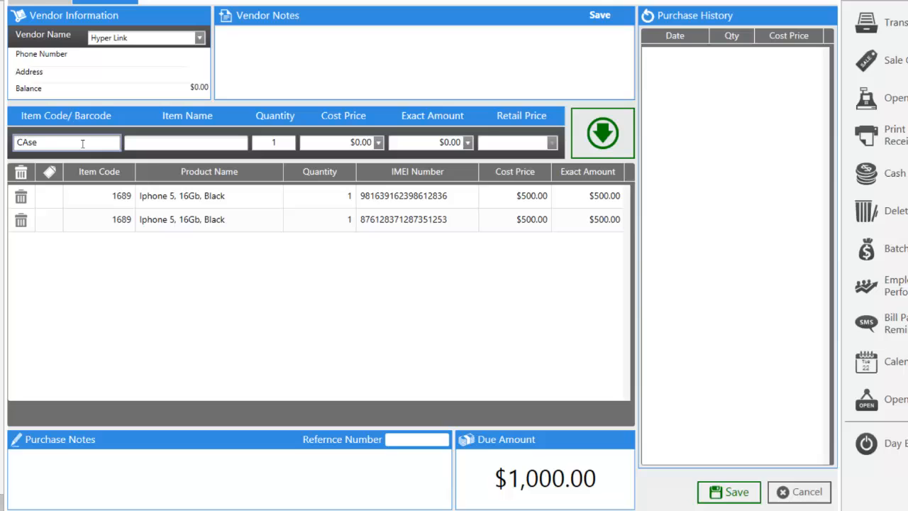
pyautogui.write('Case')
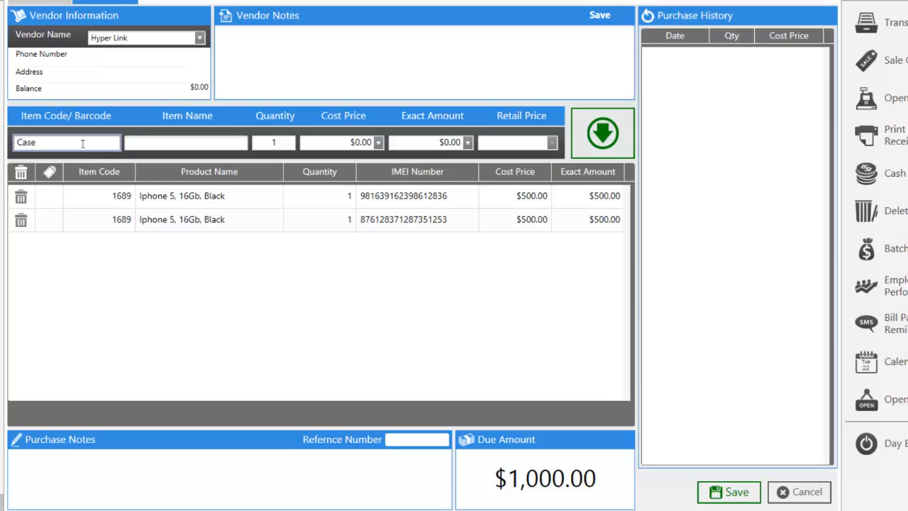
pyautogui.click(601, 134)
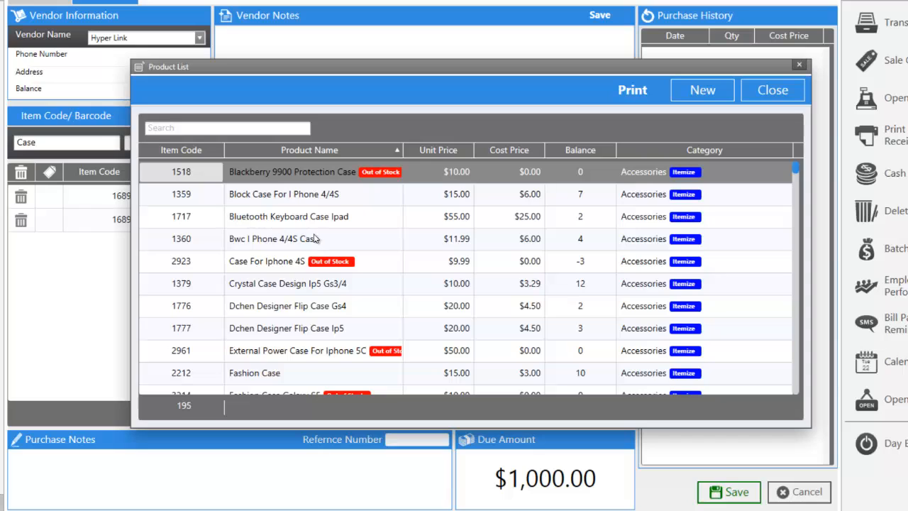
pyautogui.moveTo(347, 220)
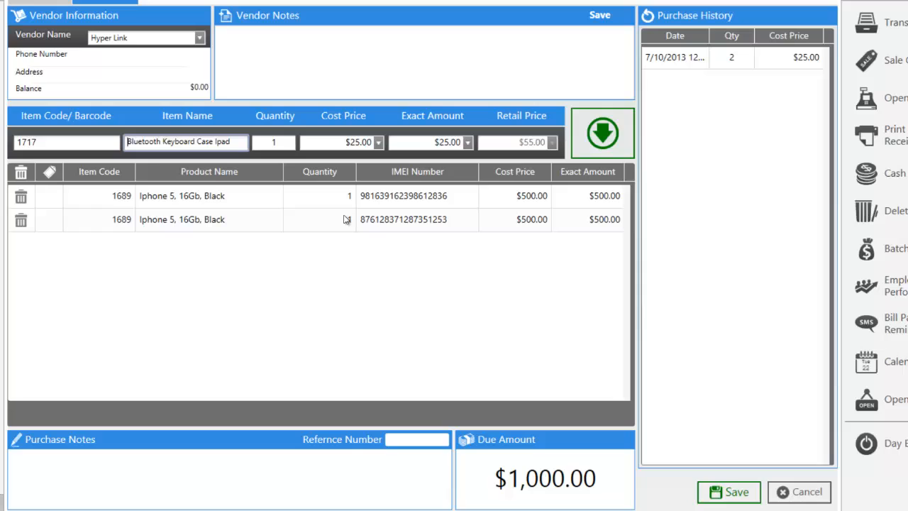
pyautogui.click(274, 142)
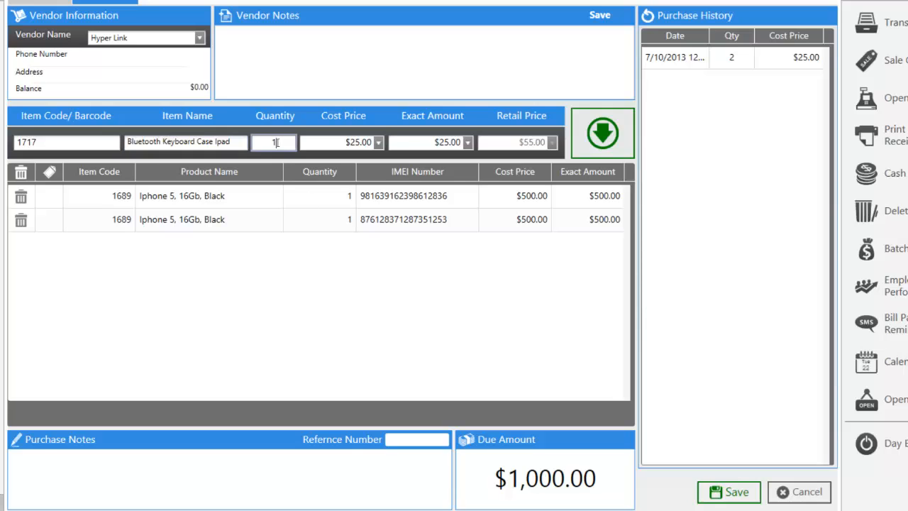
pyautogui.write('5')
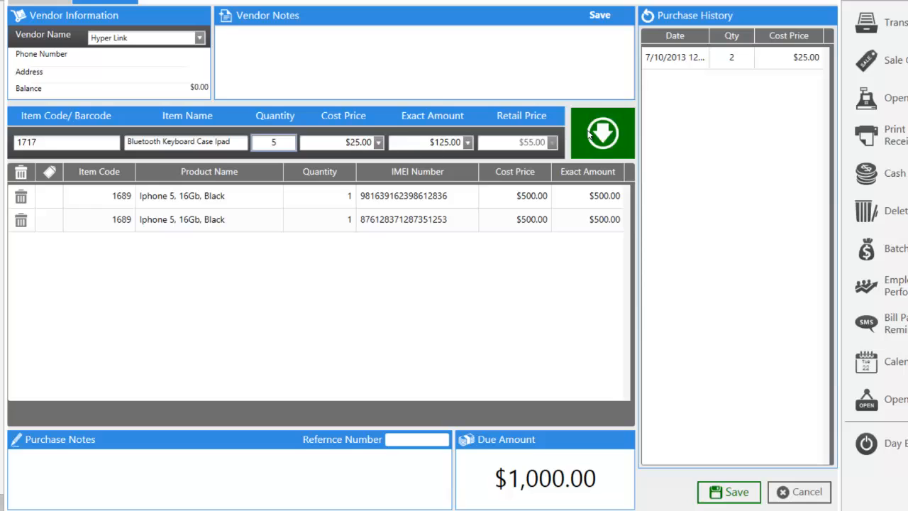
pyautogui.click(602, 134)
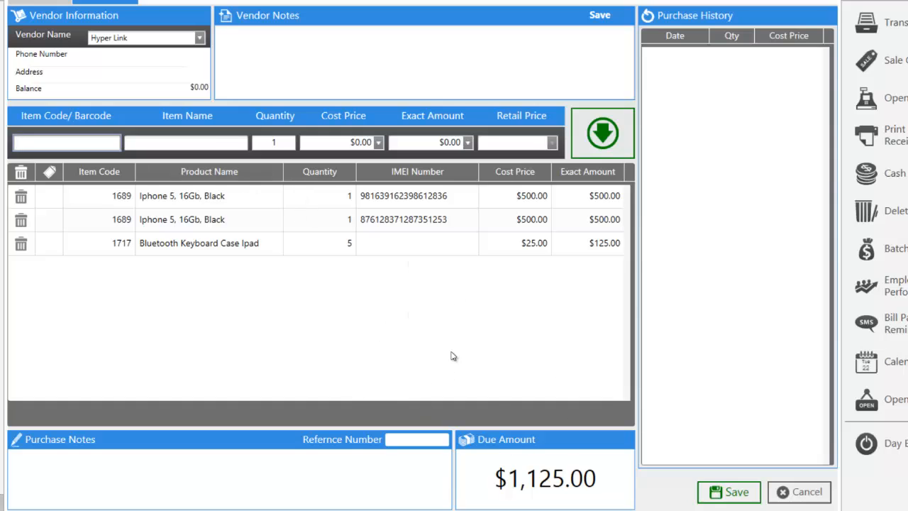
pyautogui.moveTo(511, 482)
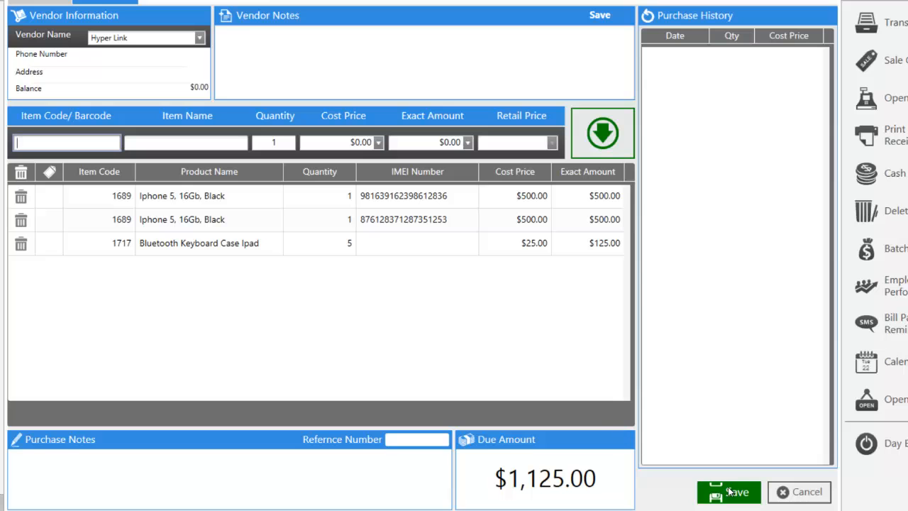
# - Save the $1,125 Hyper Link purchase with nothing paid and go to Inventory
pyautogui.click(729, 491)
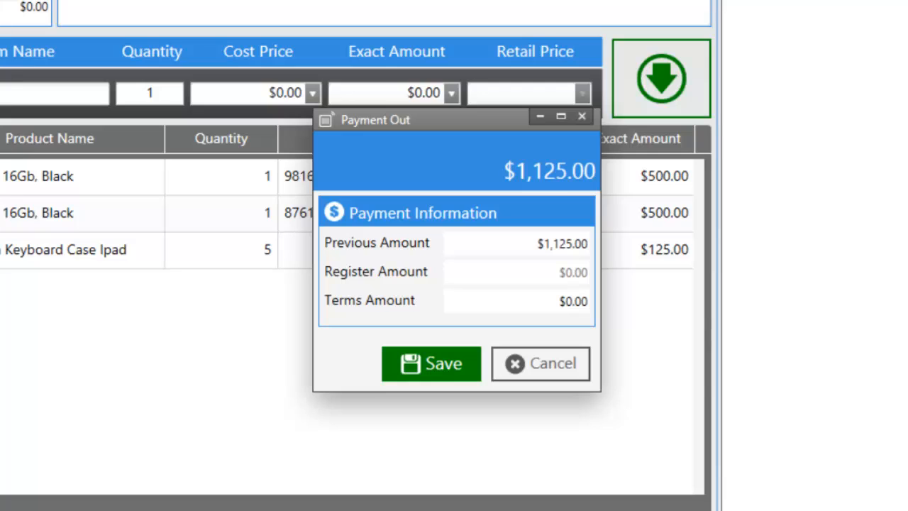
pyautogui.moveTo(573, 275)
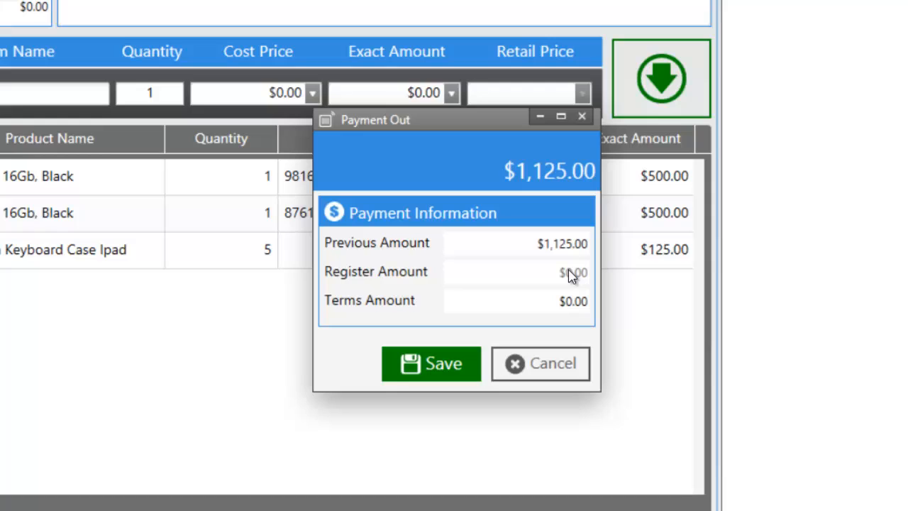
pyautogui.moveTo(523, 284)
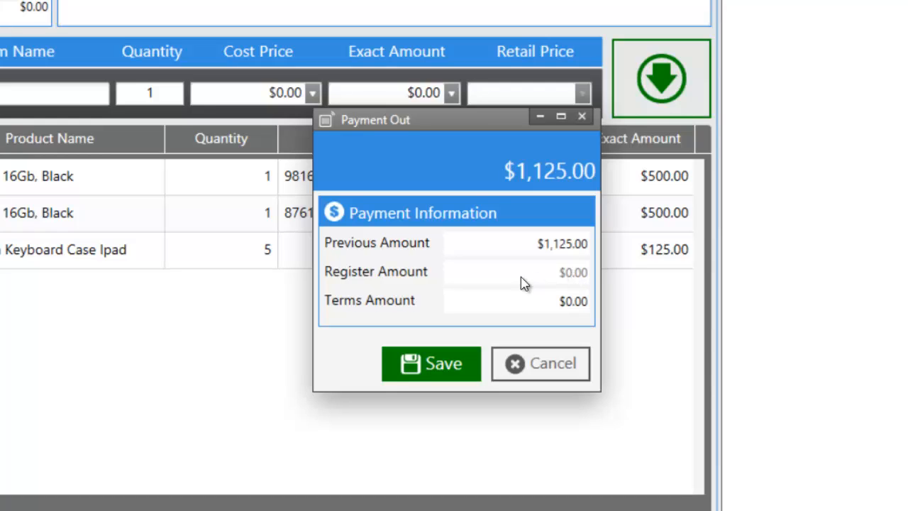
pyautogui.click(432, 364)
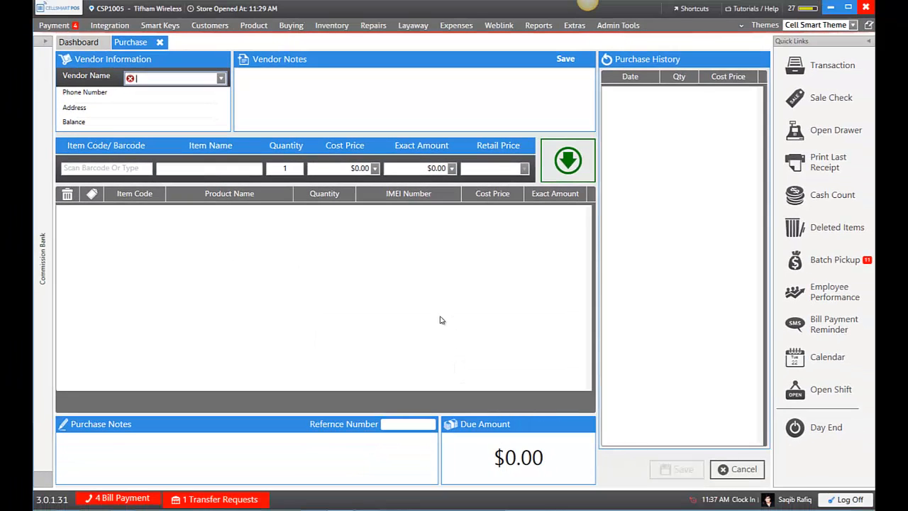
pyautogui.moveTo(167, 60)
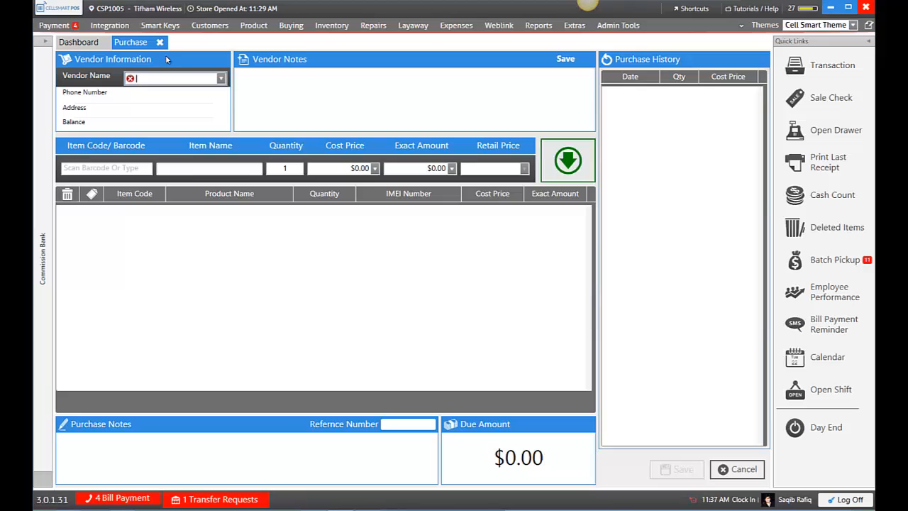
pyautogui.click(159, 42)
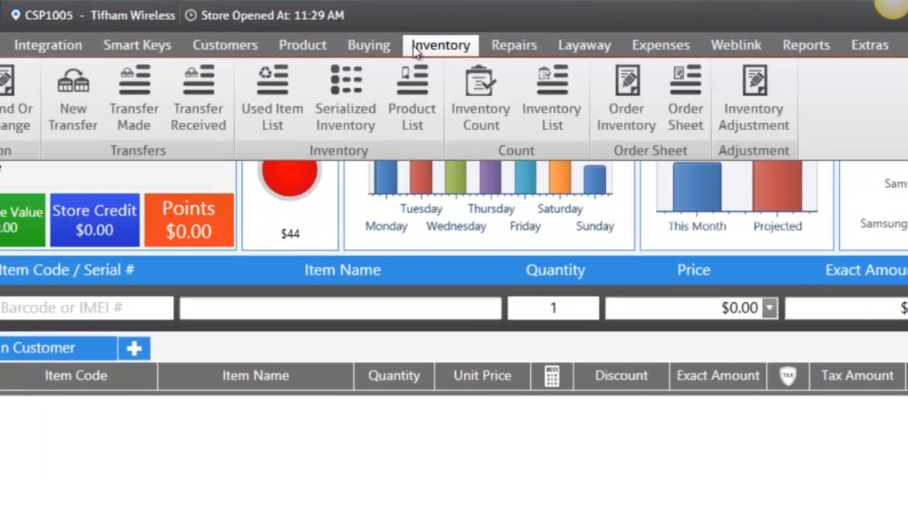
# - Show serialized Gsm Phone stock filtered to 'iphone', listing Iphone 5 16Gb Black at quantity 2
pyautogui.click(345, 96)
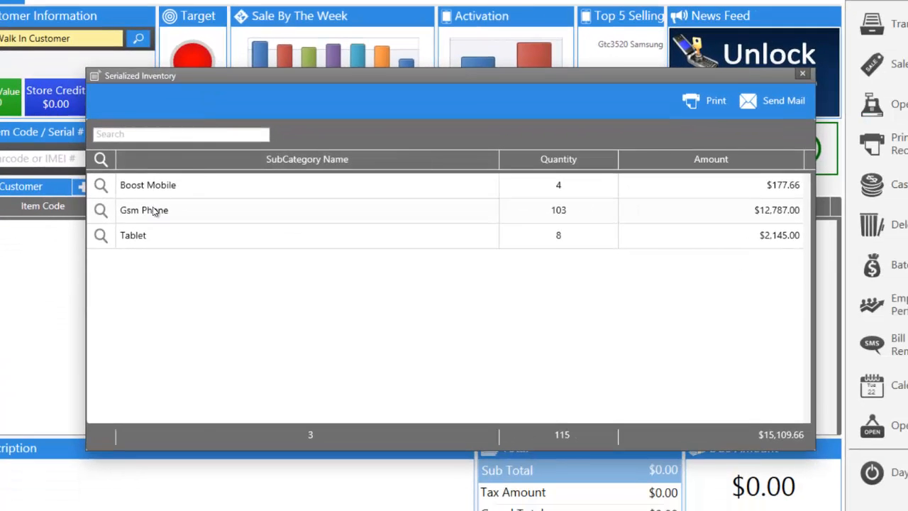
pyautogui.click(101, 210)
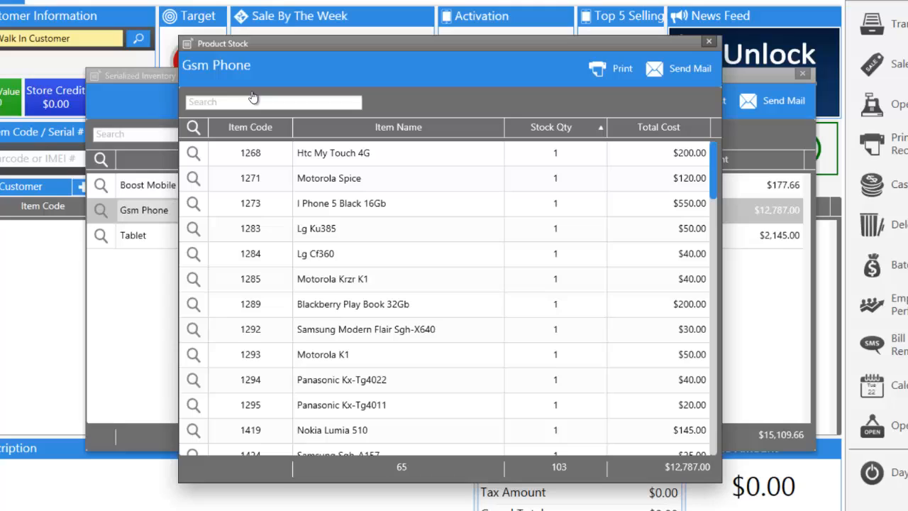
pyautogui.write('iph')
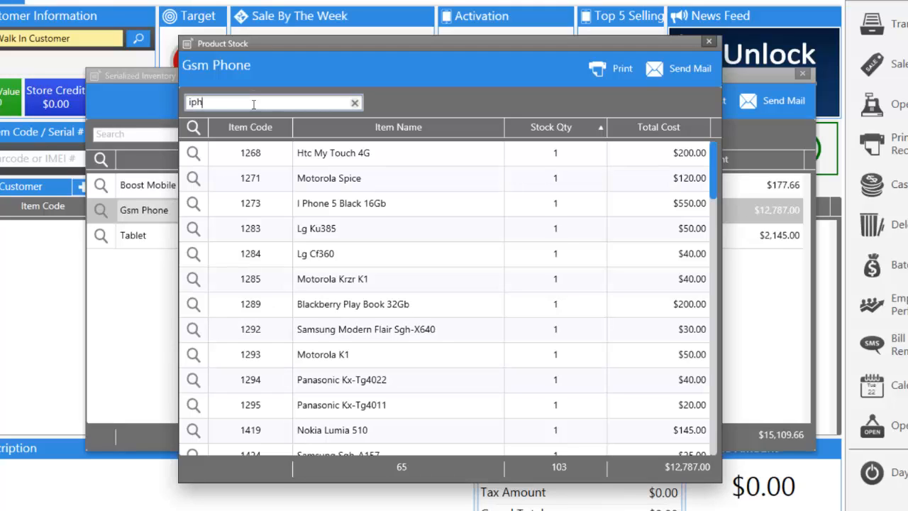
pyautogui.write('one')
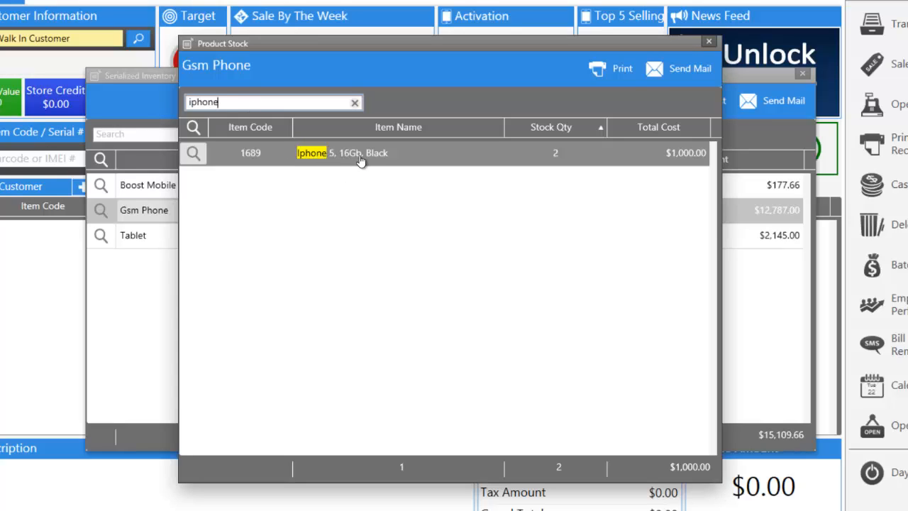
pyautogui.moveTo(301, 167)
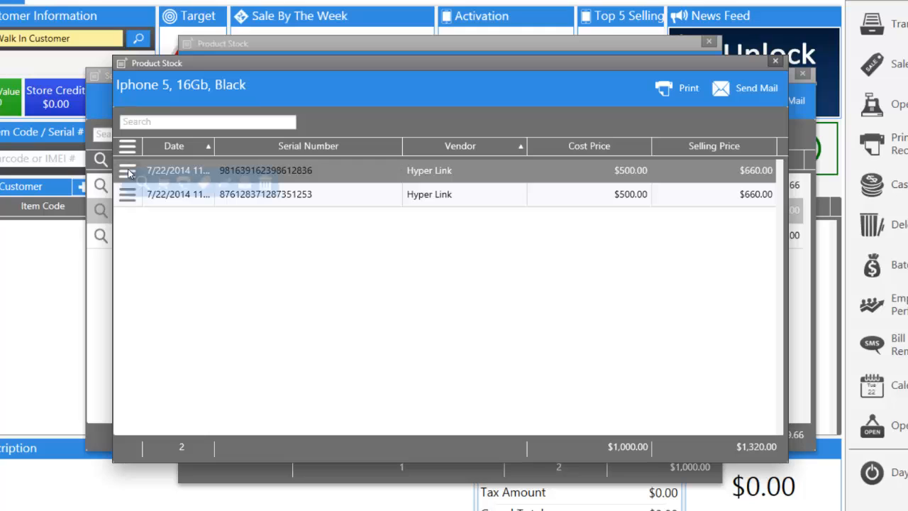
# - Add the first Iphone 5 serial unit to the running invoice, showing its activation type
pyautogui.click(128, 170)
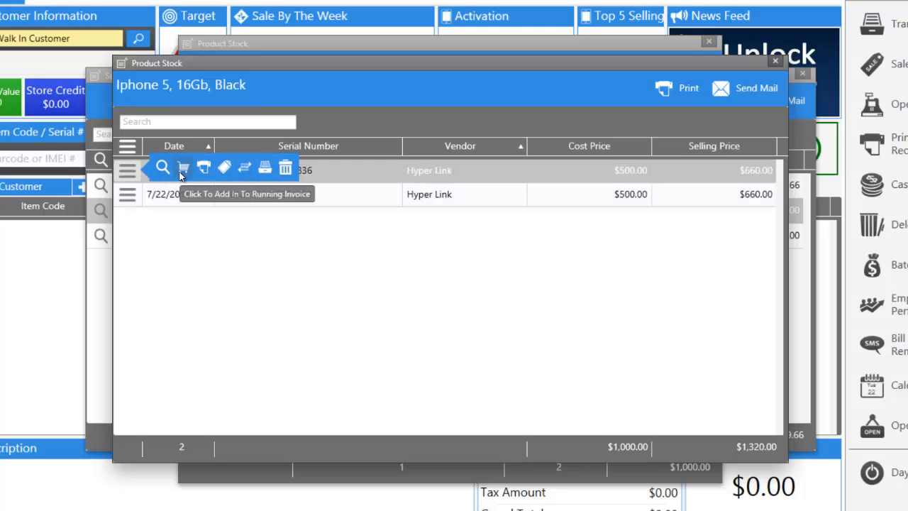
pyautogui.click(183, 167)
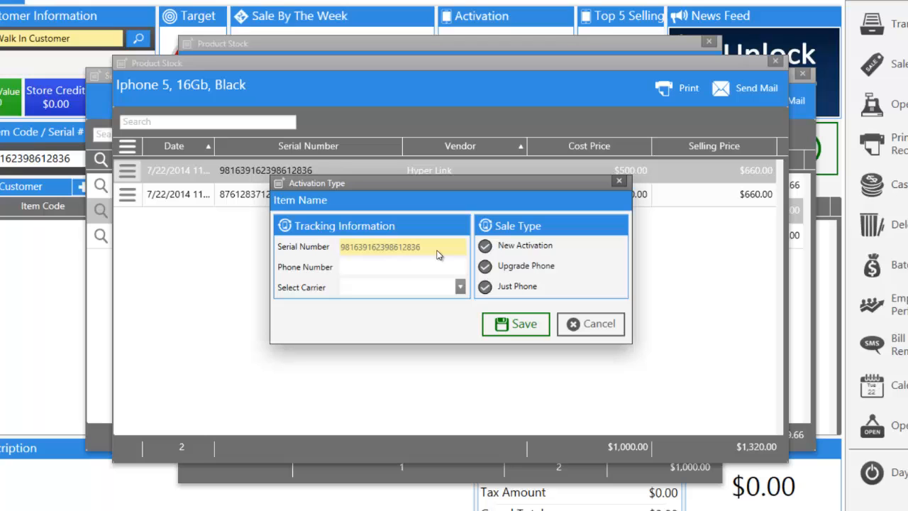